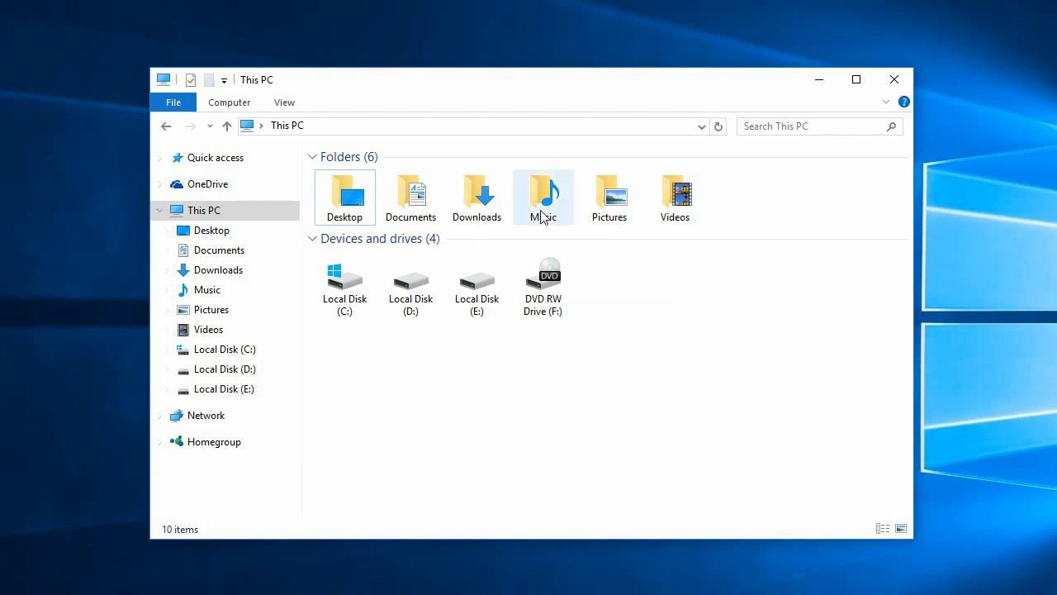
- Open the Music folder under This PC to show the 14 song files
double_click(543, 197)
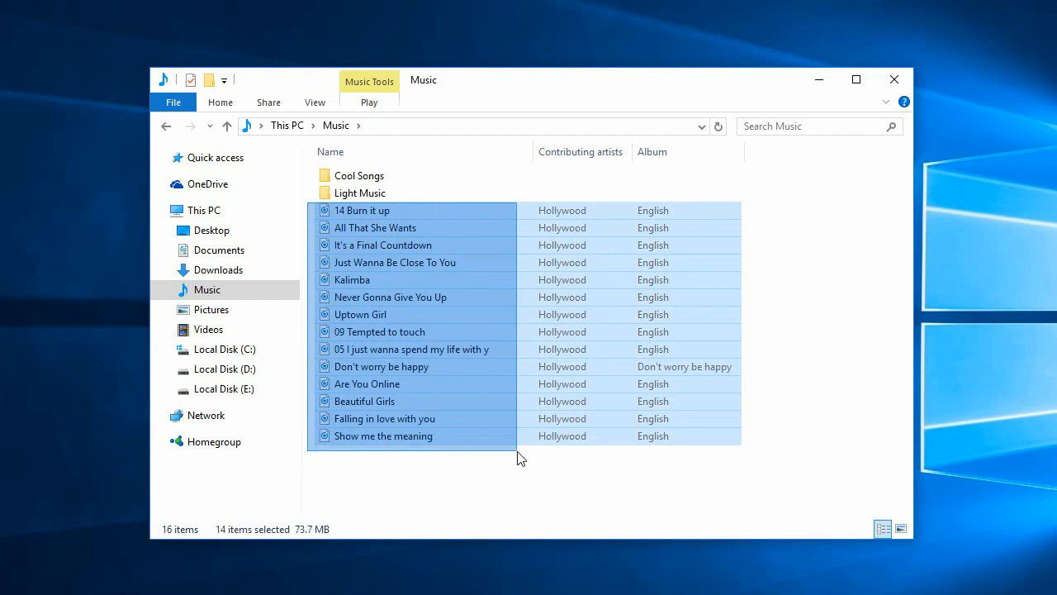
- Queue the 14 selected songs with Copywhiz Copy (Add to queue)
right_click(520, 445)
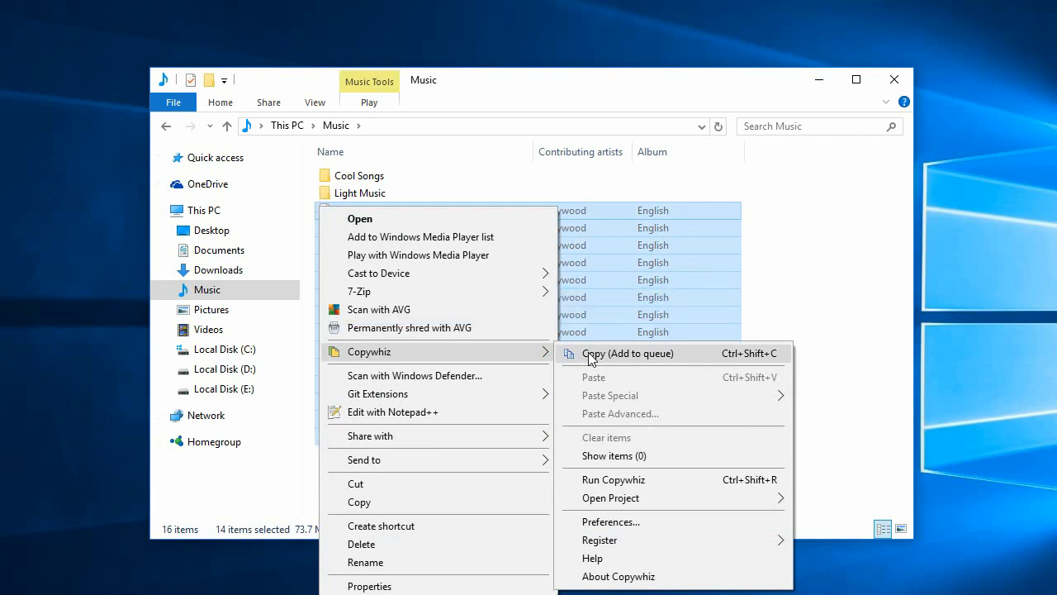
click(628, 353)
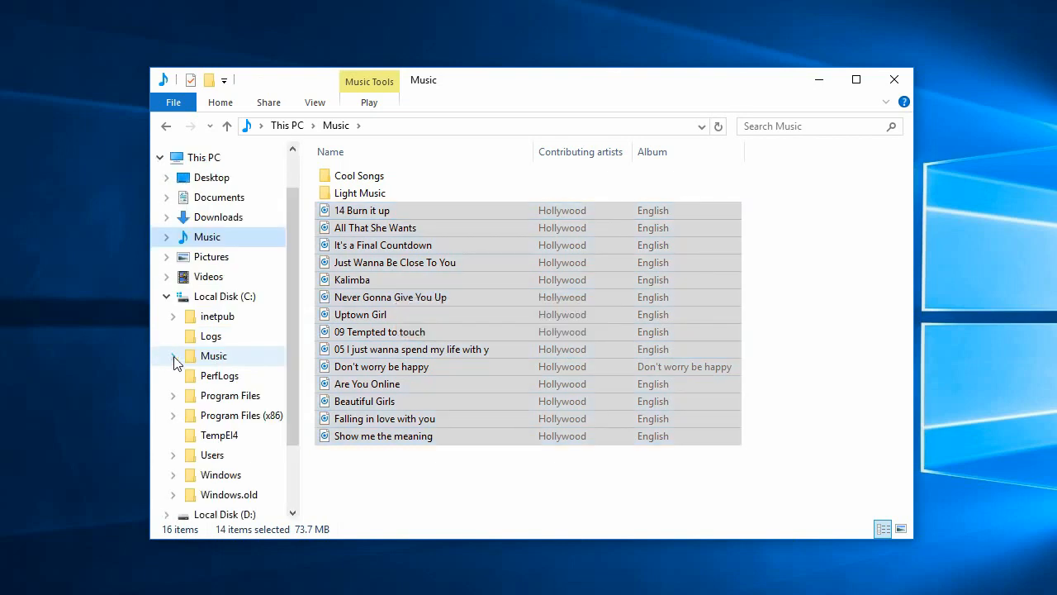
- Open C:\Music and launch Copywhiz Paste Advanced for the 14 queued MP3s
click(213, 355)
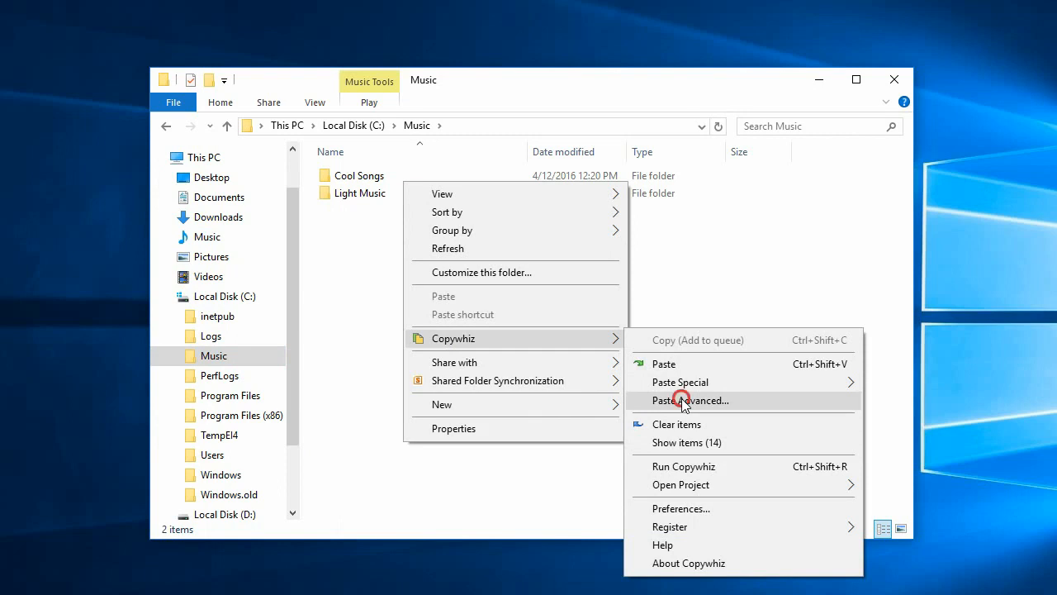
click(690, 400)
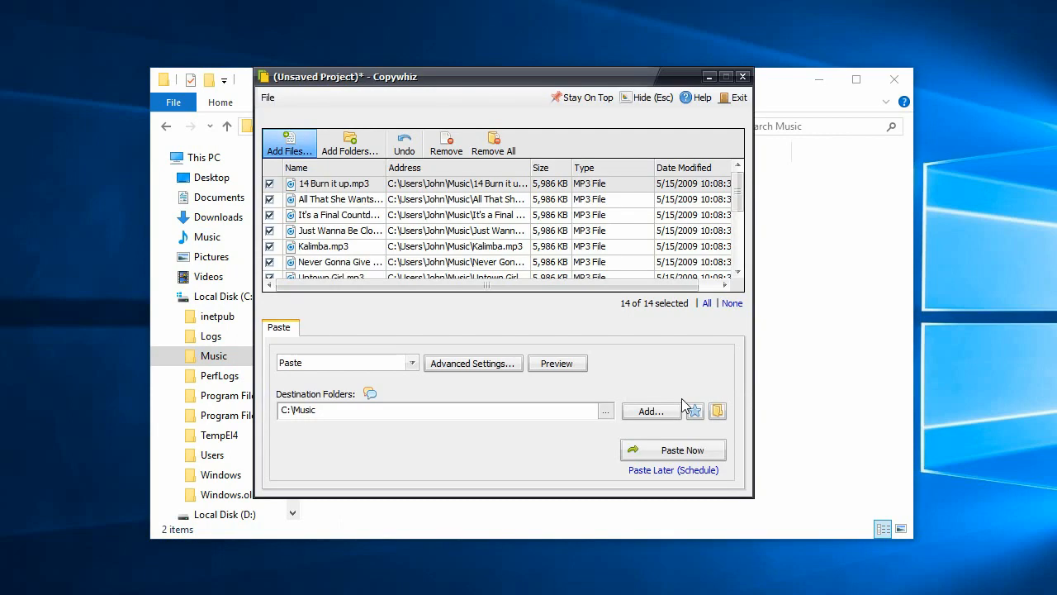
- Add \\MOKSHAPC\Music as a second destination folder beside C:\Music
click(651, 411)
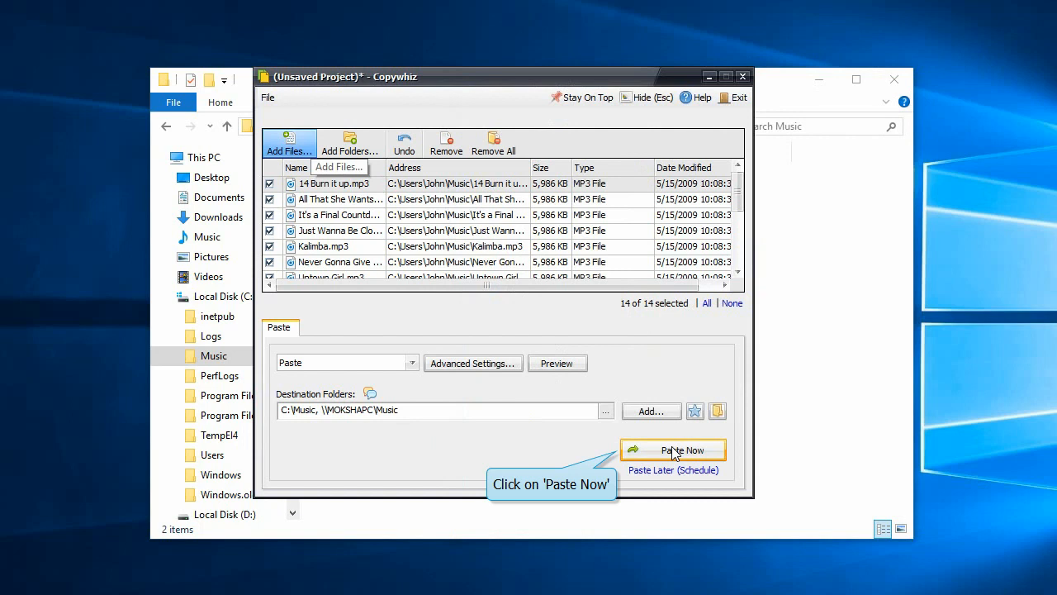
- Paste the songs to C:\Music and \\MOKSHAPC\Music, then close Copywhiz
click(683, 450)
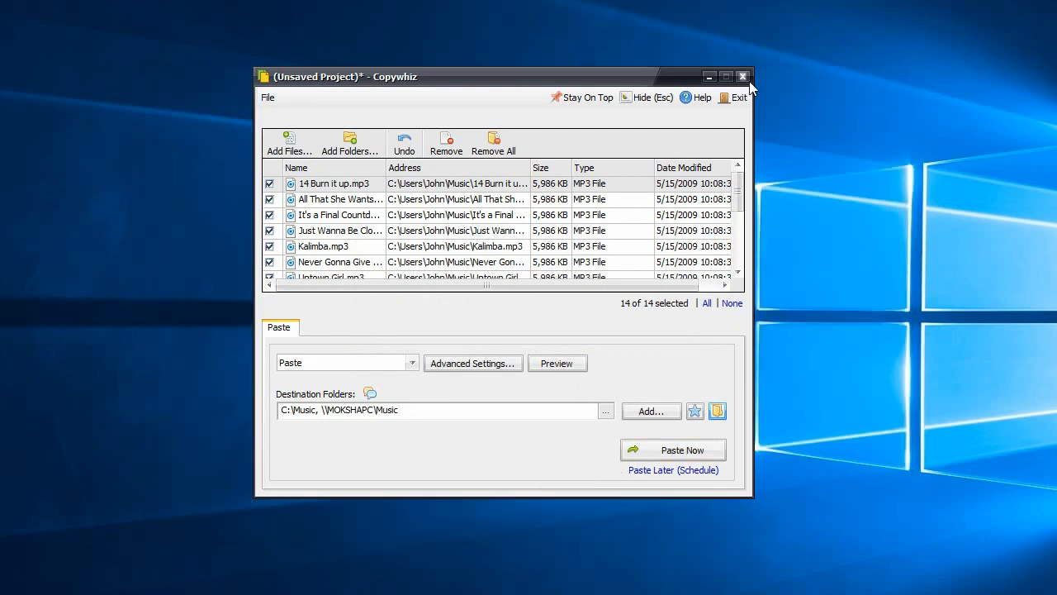
click(741, 76)
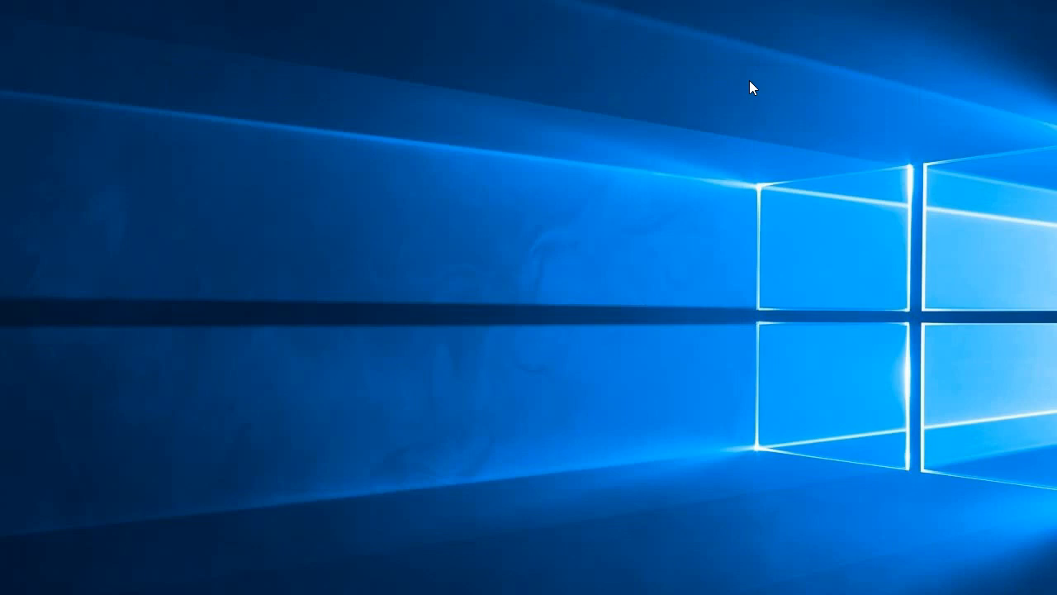